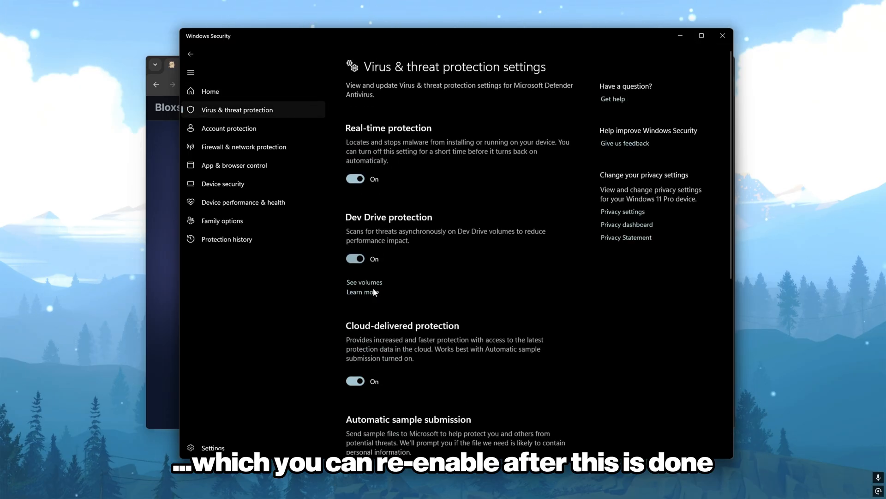
# Turn off Windows real-time protection and start the Bloxshade.zip download from bloxshade.com
pyautogui.click(355, 178)
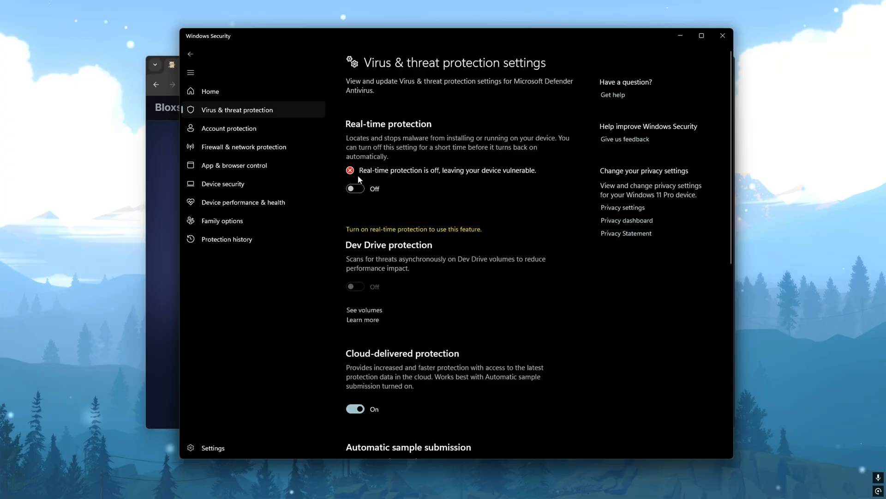
pyautogui.moveTo(694, 61)
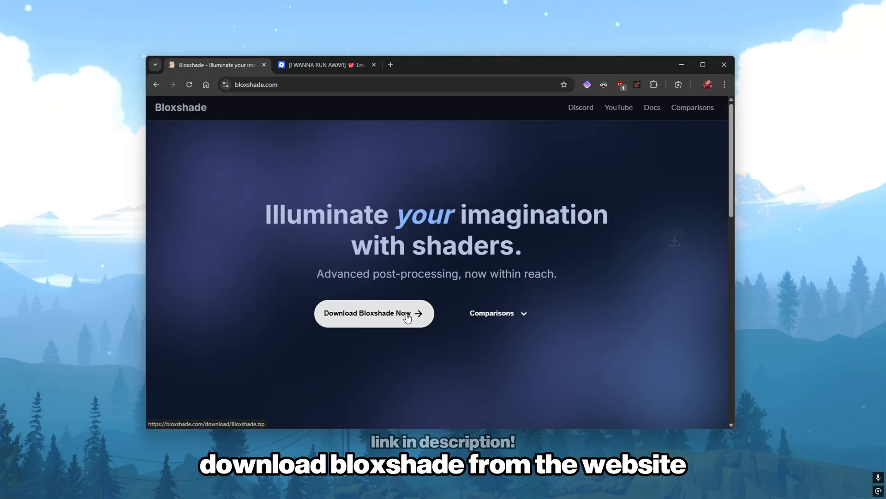
pyautogui.click(373, 313)
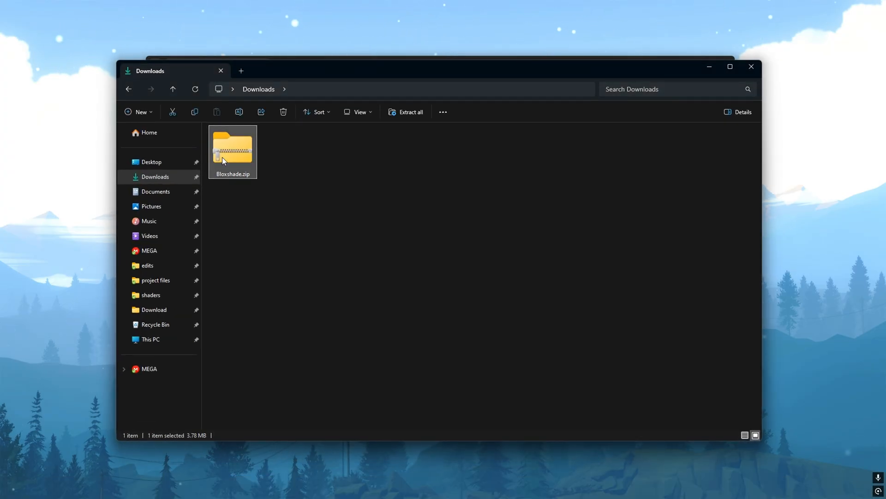
# Extract Bloxshade.zip and enter the resulting Bloxshade folder containing Setup - Bloxshade.exe
pyautogui.rightClick(232, 150)
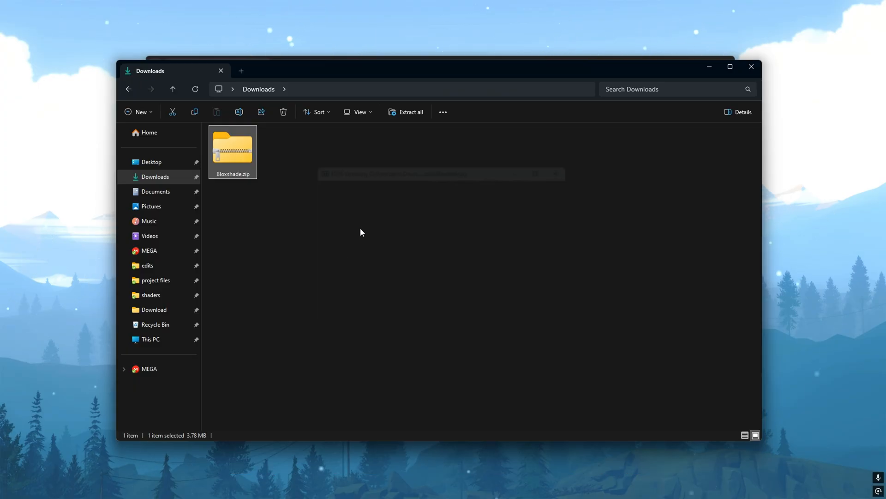
pyautogui.click(410, 112)
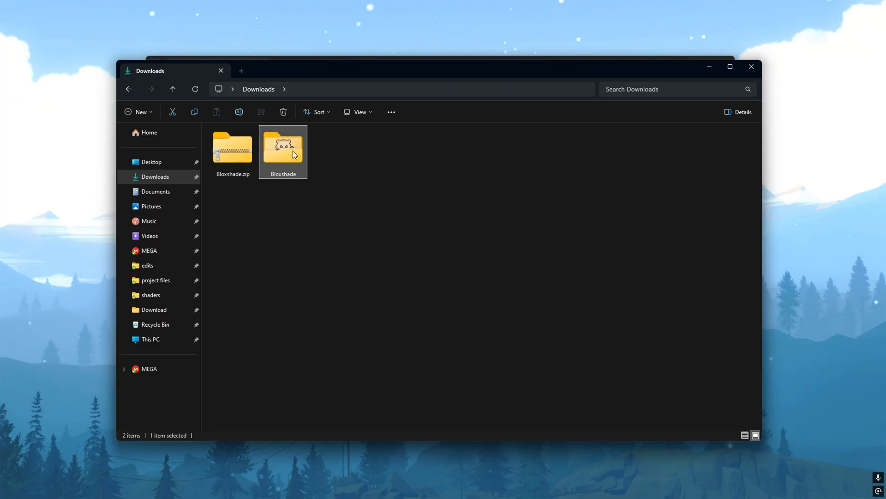
pyautogui.doubleClick(283, 146)
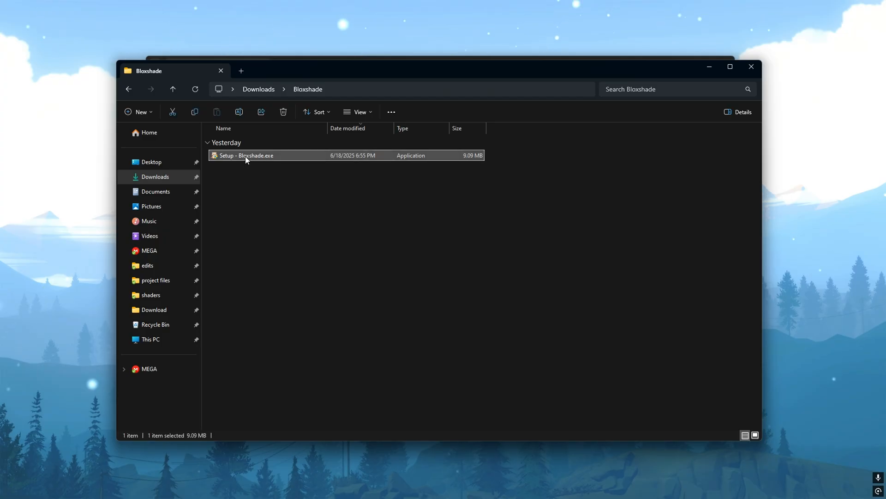
# Run Setup - Bloxshade.exe, begin installation and accept downloading Roblox when it is not found
pyautogui.doubleClick(246, 155)
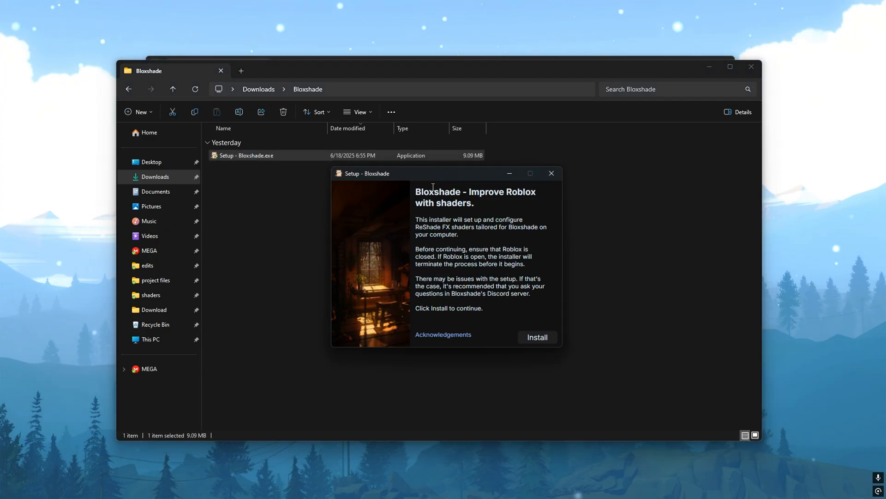
pyautogui.click(536, 337)
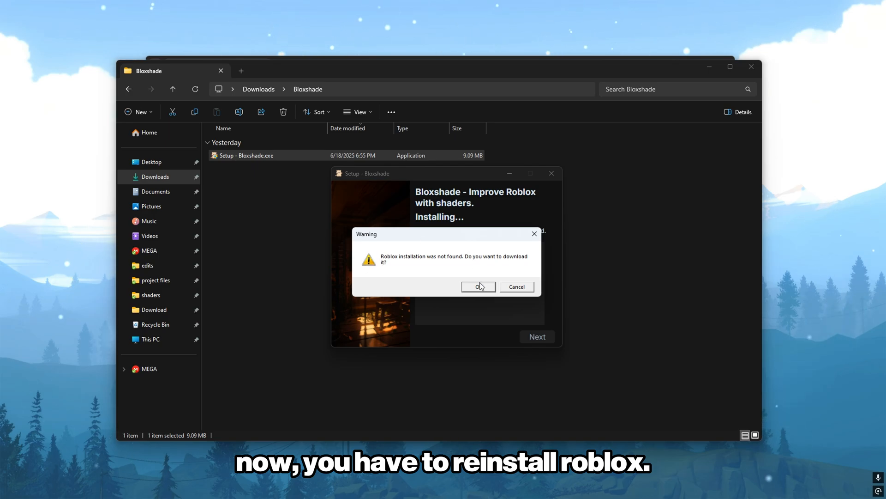
pyautogui.click(478, 287)
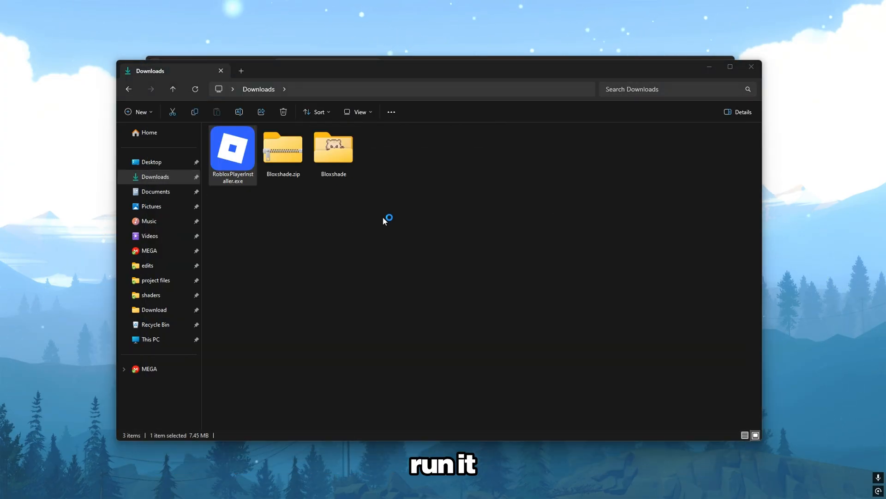
# Run RobloxPlayerInstaller.exe from the Downloads folder
pyautogui.doubleClick(233, 150)
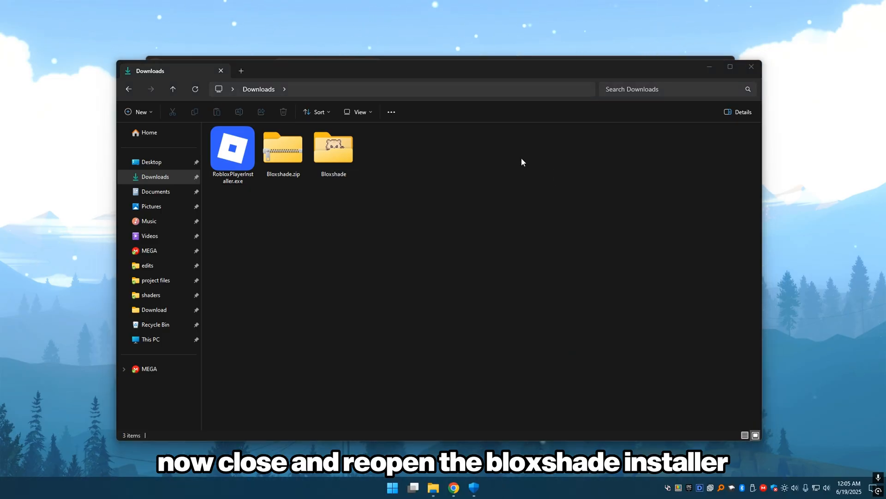
# Relaunch Setup - Bloxshade.exe from the Bloxshade folder and start the installation again
pyautogui.doubleClick(333, 148)
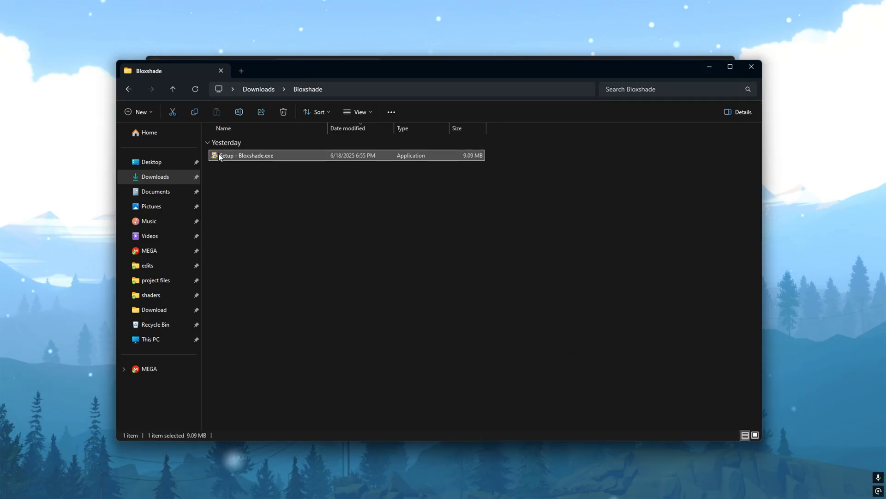
pyautogui.doubleClick(246, 155)
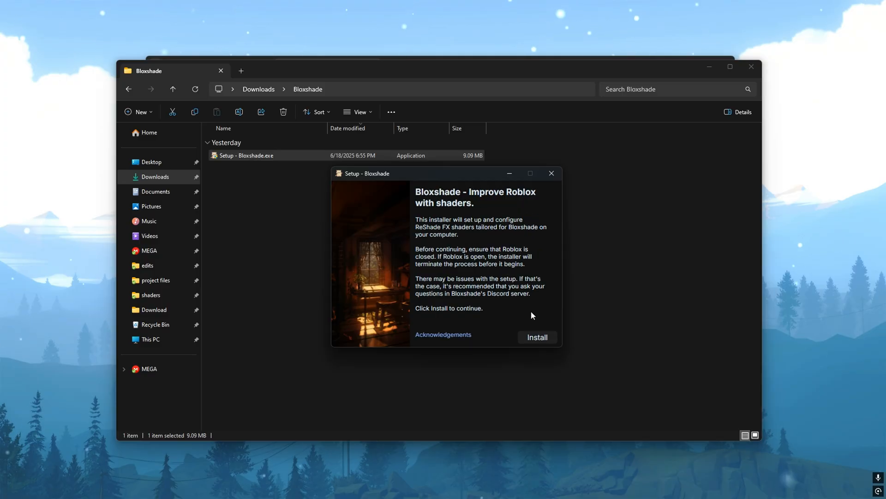
pyautogui.click(536, 337)
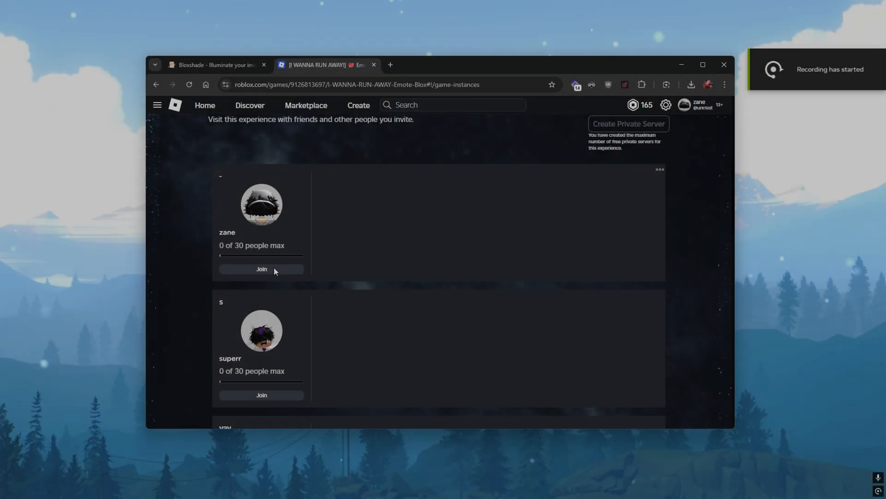
# Join a private server of the Roblox experience from roblox.com
pyautogui.click(261, 268)
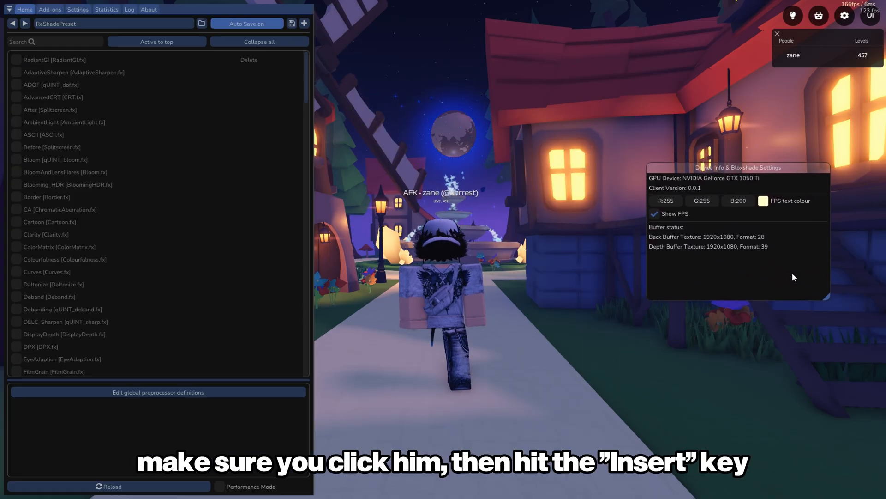
# Show the ReShade overlay with Insert and sort active effects to the top
pyautogui.press('insert')
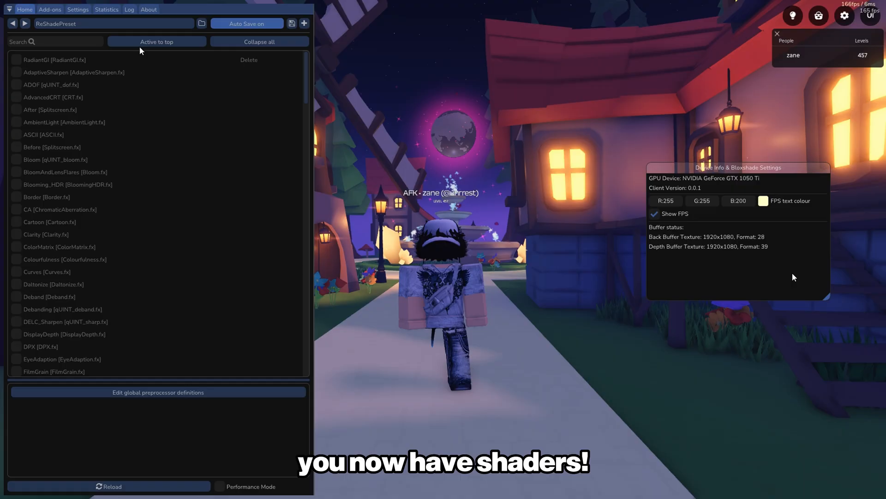
pyautogui.click(201, 23)
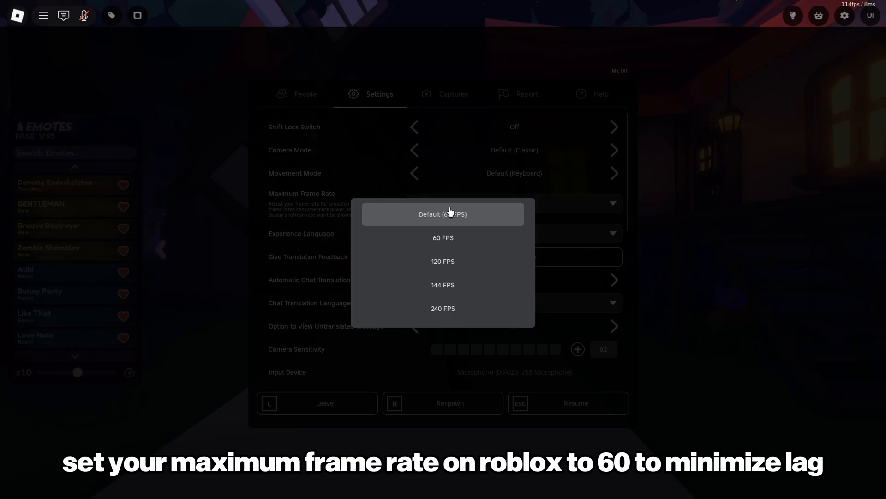
# Set Maximum Frame Rate to 60 FPS in Roblox settings and resume the game
pyautogui.click(442, 237)
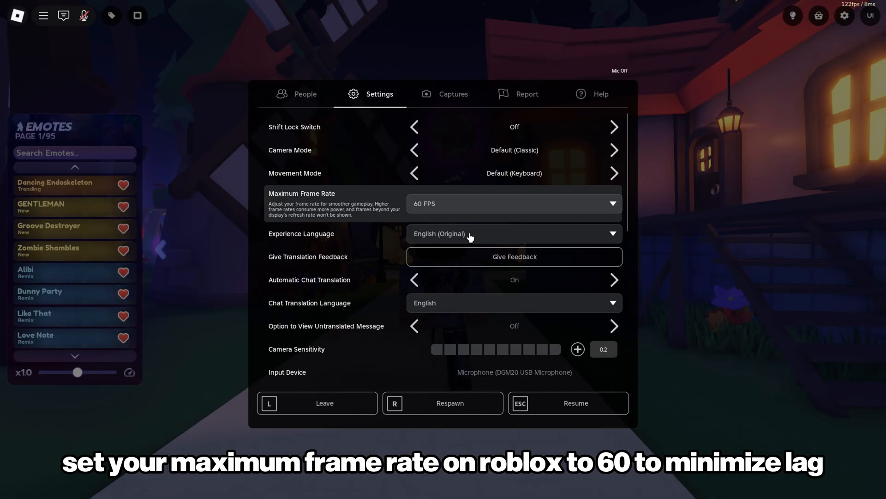
pyautogui.scroll(-3)
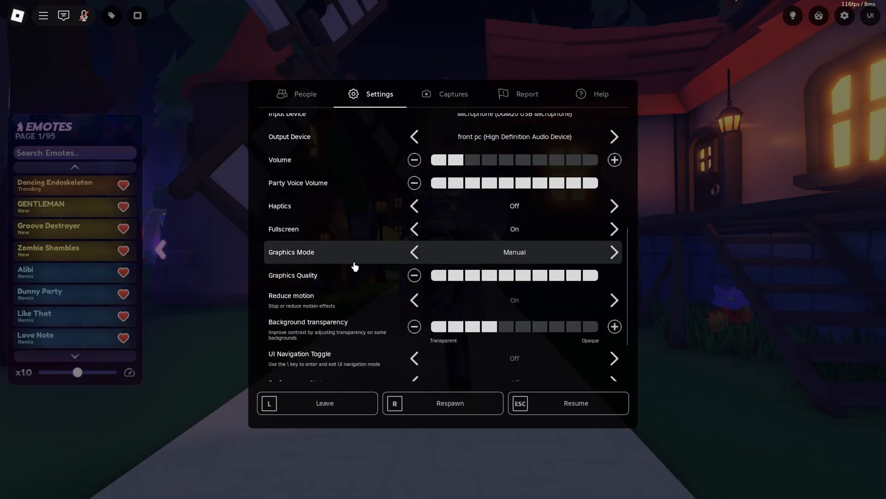
pyautogui.click(575, 403)
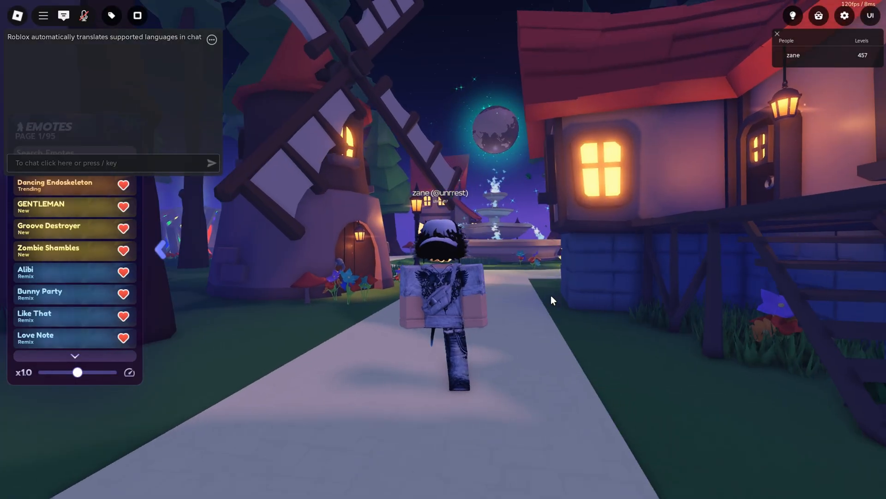
pyautogui.click(791, 16)
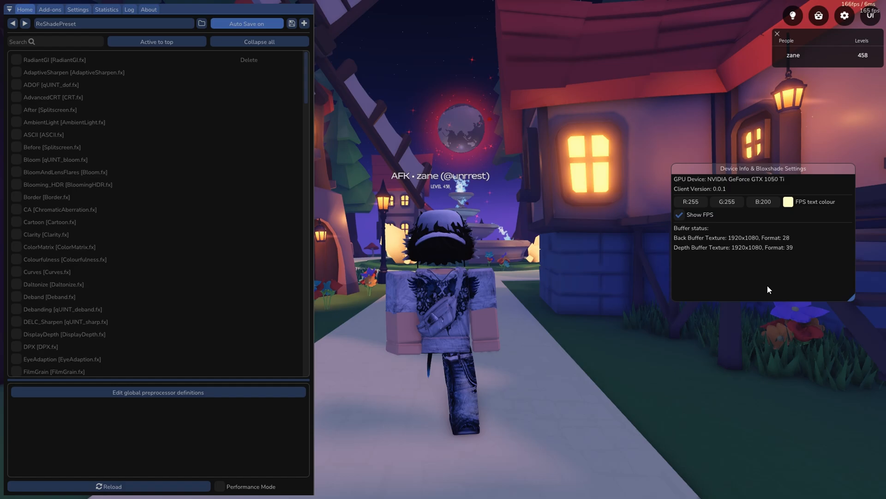
# Search for and enable the MXAO and Vibrance effects in the ReShade Home list
pyautogui.write('ss')
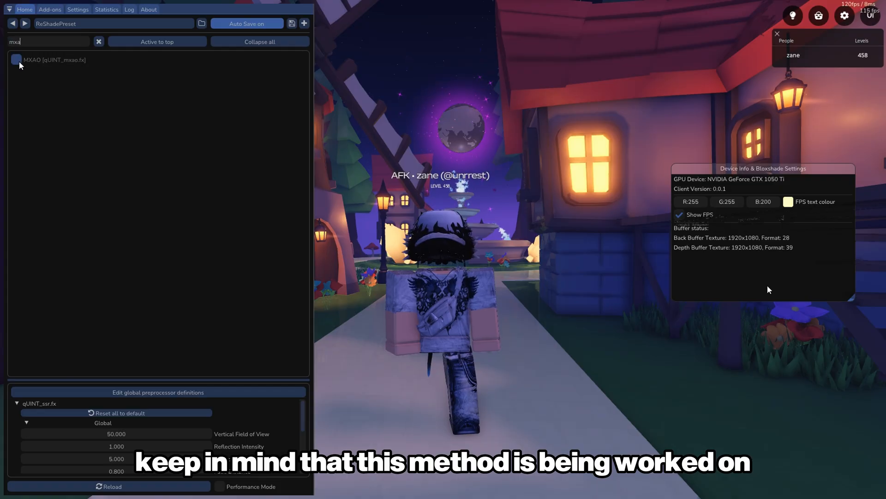
pyautogui.click(15, 60)
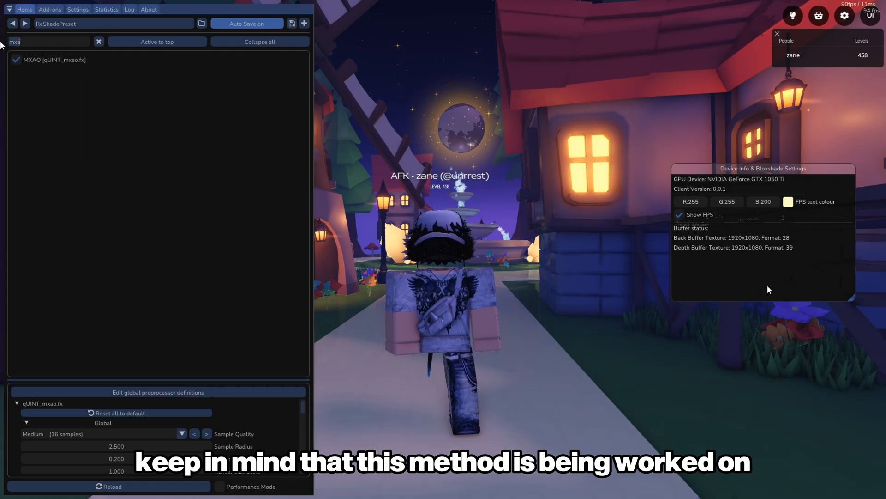
pyautogui.write('vibr')
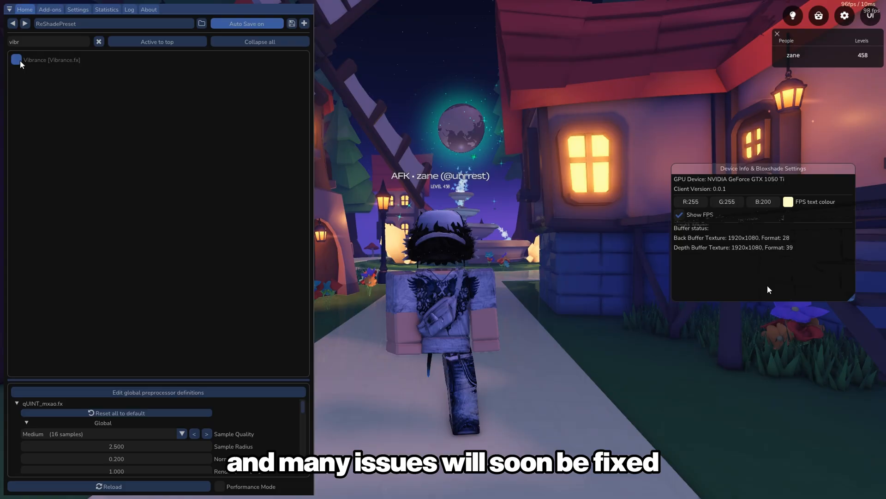
pyautogui.click(16, 59)
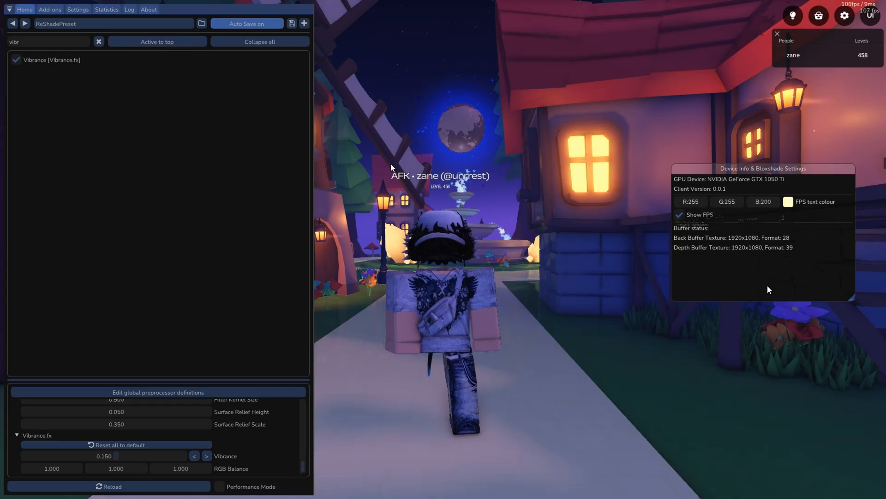